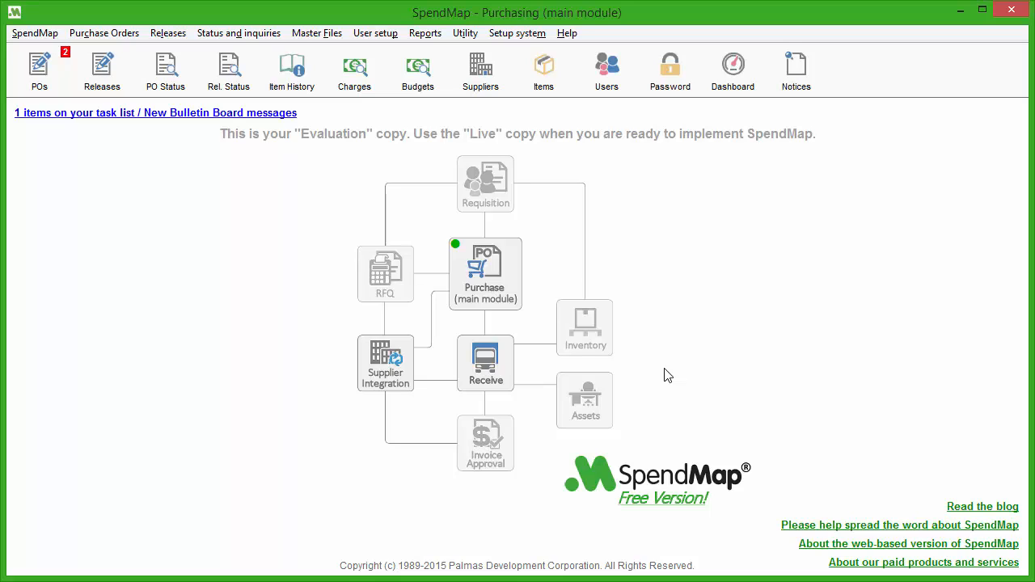
{"action": "mouse_move", "coordinate": [459, 269]}
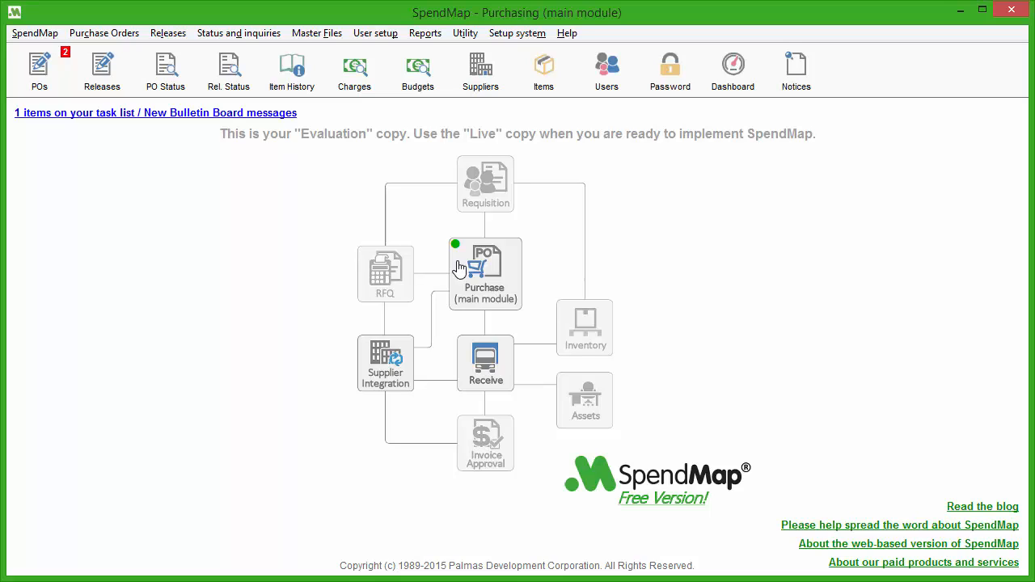
{"action": "mouse_move", "coordinate": [546, 278]}
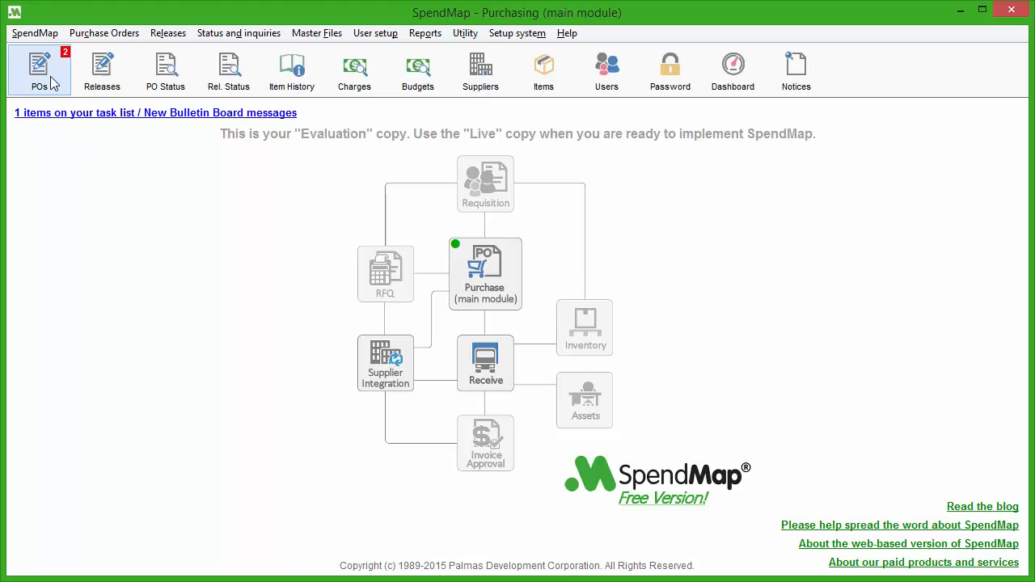
{"action": "mouse_move", "coordinate": [39, 71]}
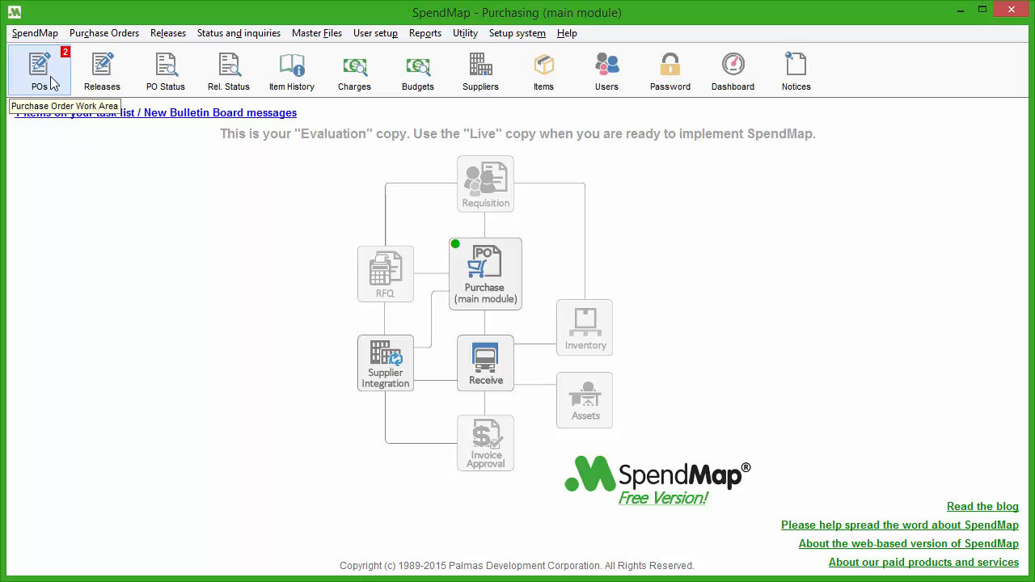
{"action": "mouse_move", "coordinate": [165, 72]}
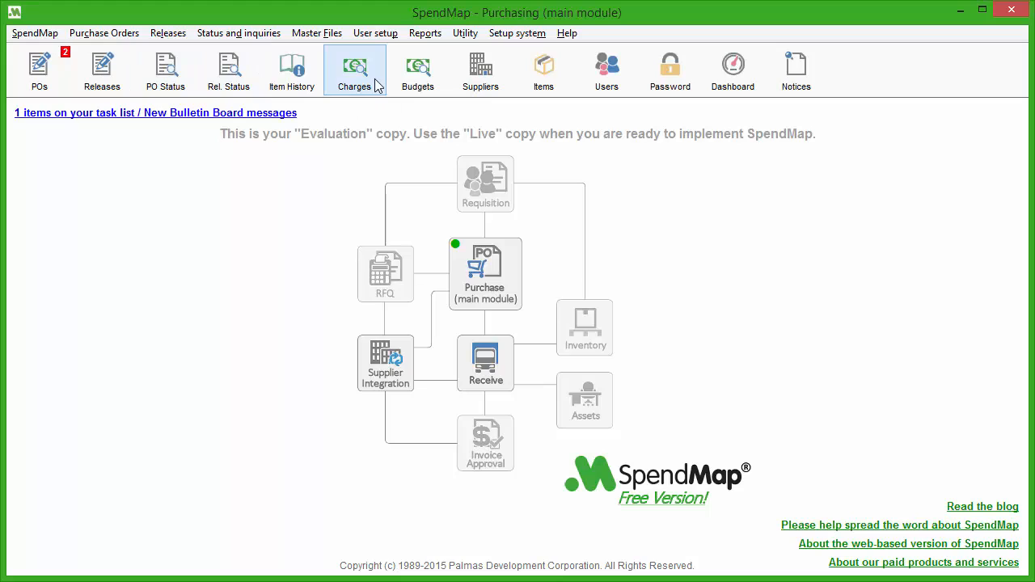
{"action": "mouse_move", "coordinate": [417, 71]}
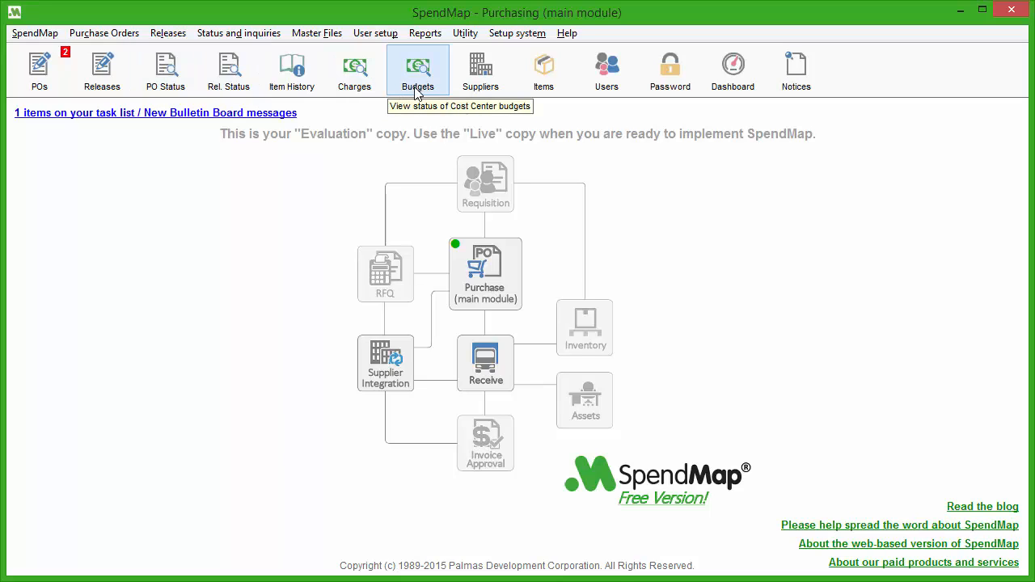
{"action": "mouse_move", "coordinate": [443, 84]}
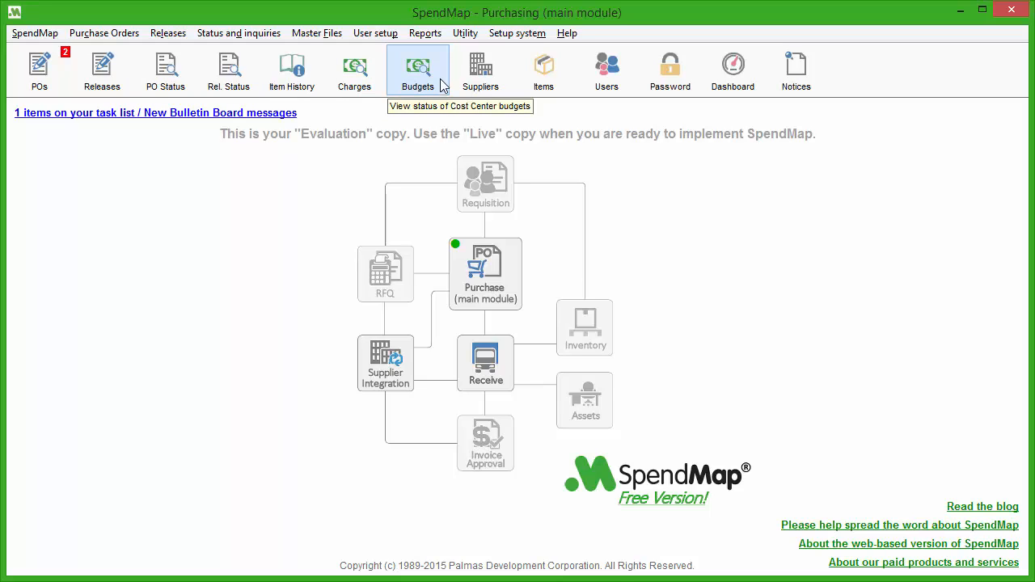
Step: Browse the top menus, then switch to the Receiving module via the Receive box
{"action": "left_click", "coordinate": [316, 32]}
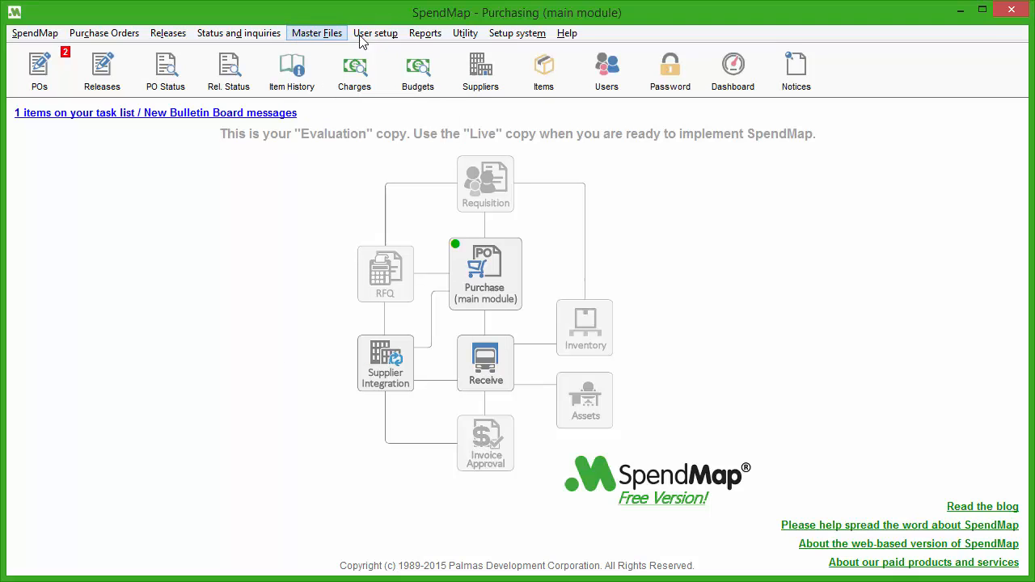
{"action": "left_click", "coordinate": [423, 33]}
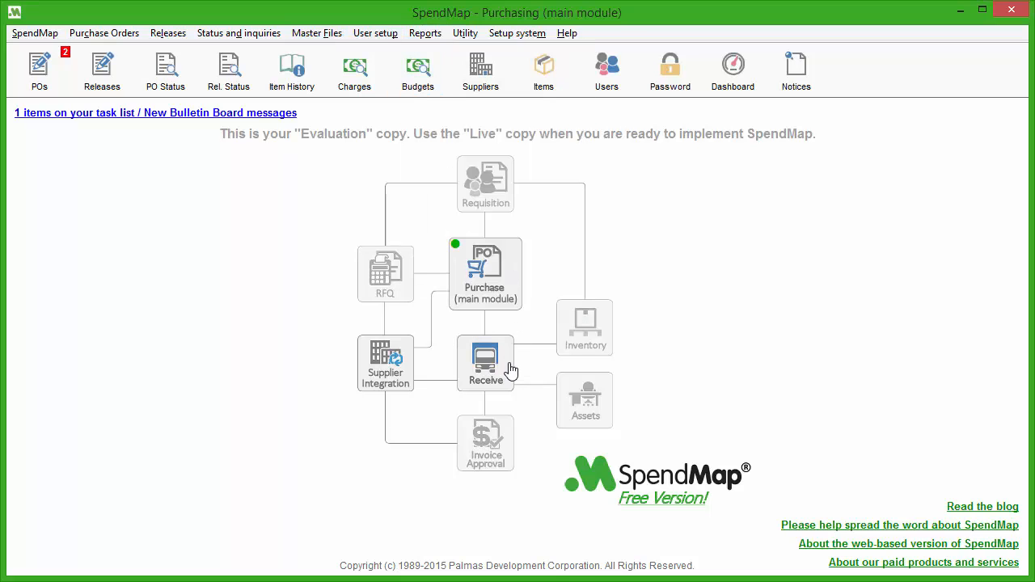
{"action": "left_click", "coordinate": [485, 362]}
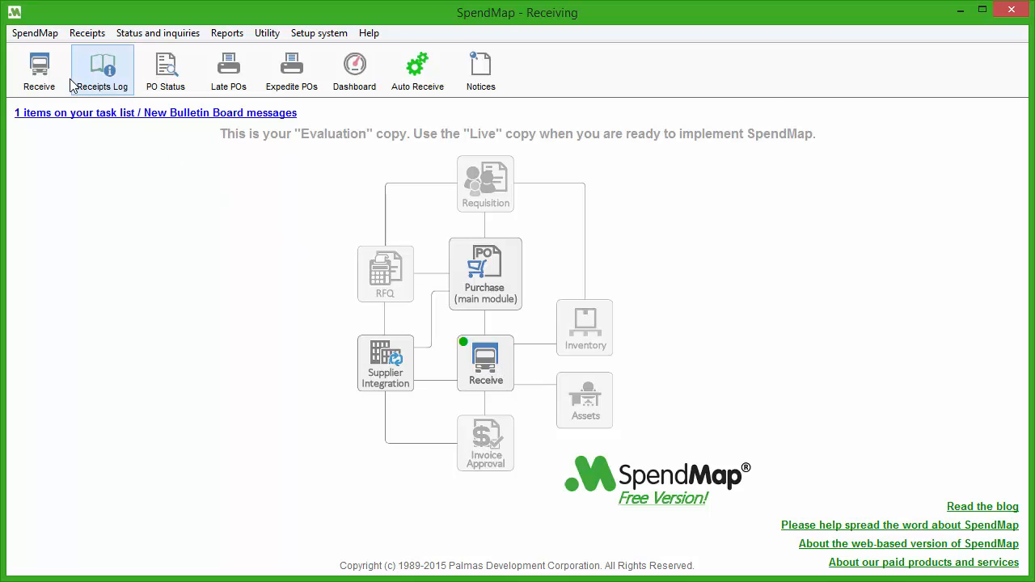
{"action": "mouse_move", "coordinate": [165, 71]}
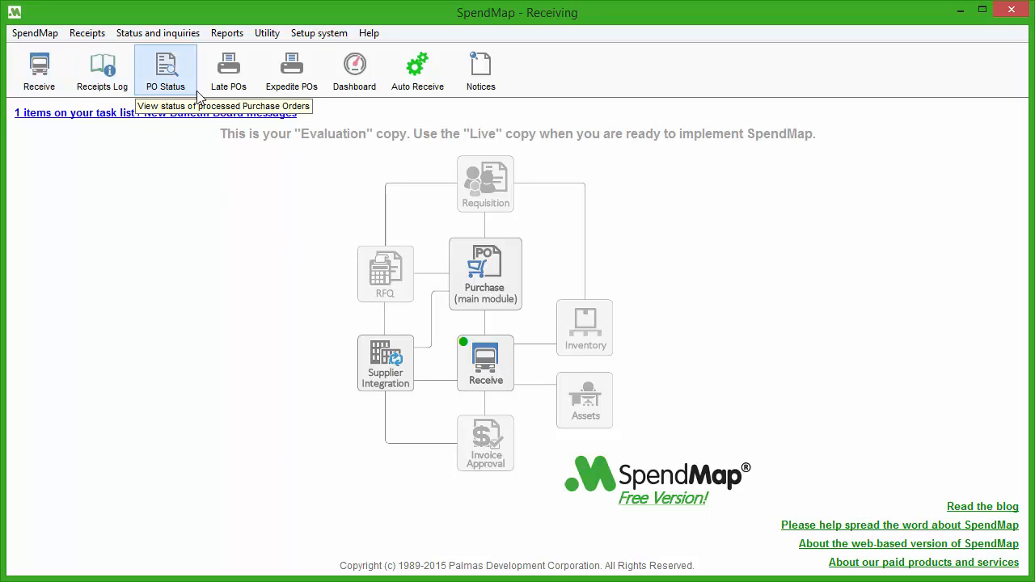
{"action": "mouse_move", "coordinate": [286, 208]}
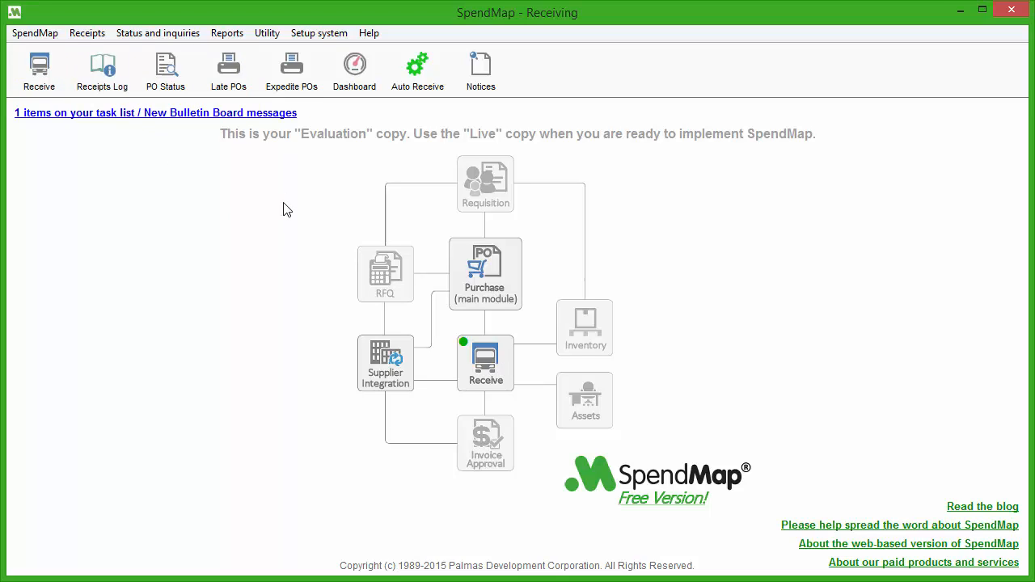
{"action": "mouse_move", "coordinate": [407, 372]}
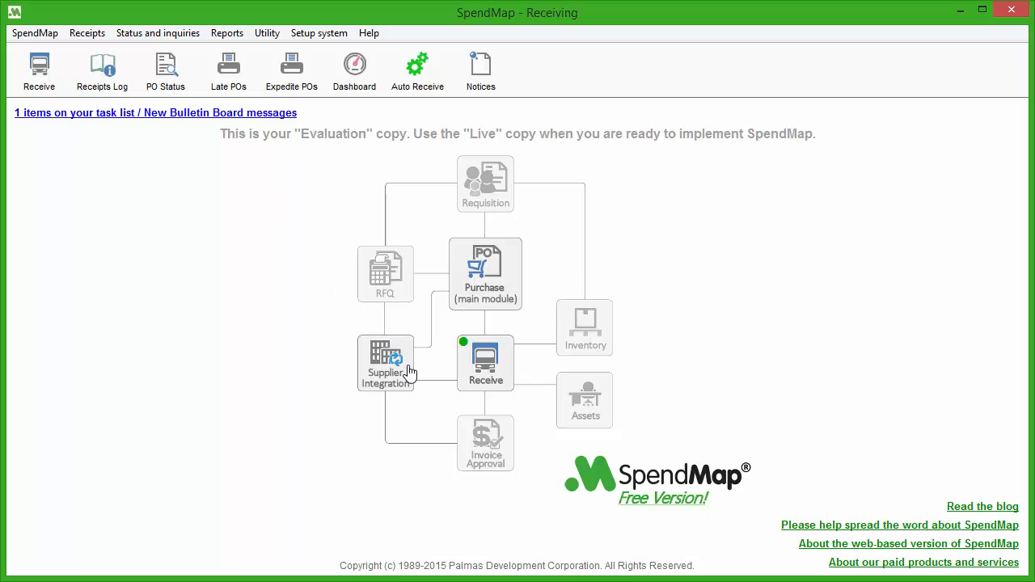
{"action": "mouse_move", "coordinate": [412, 343]}
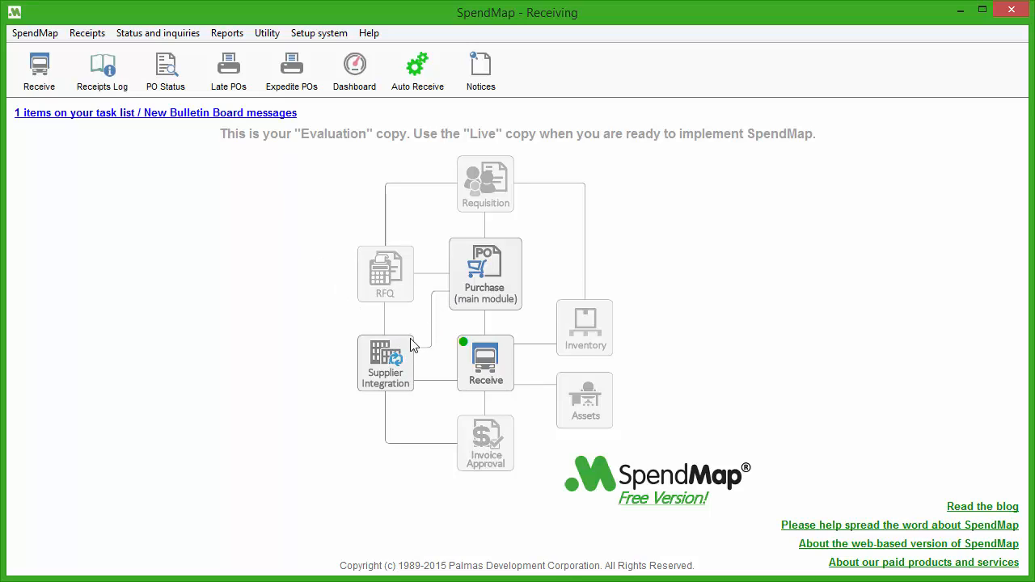
{"action": "mouse_move", "coordinate": [443, 327]}
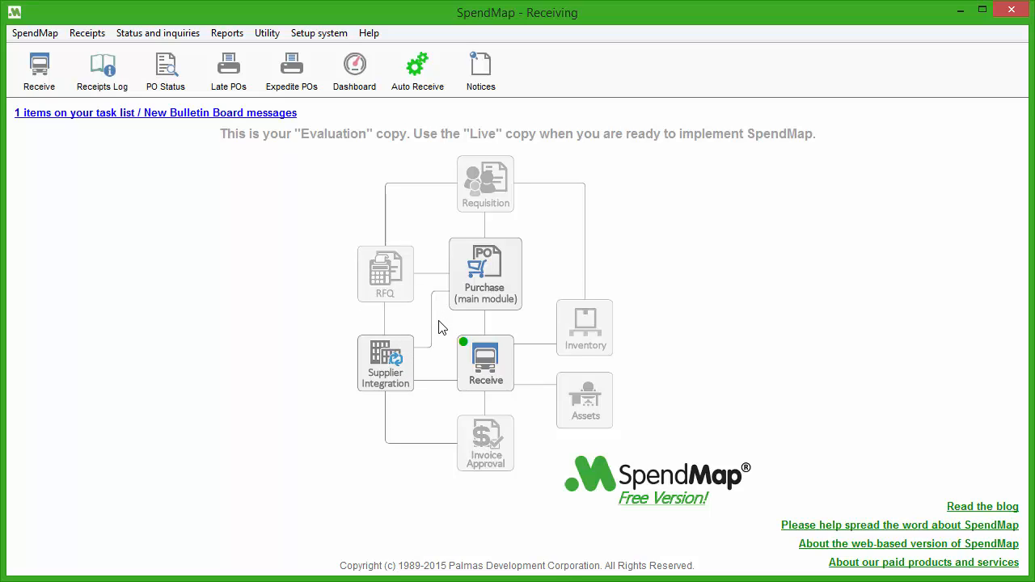
{"action": "mouse_move", "coordinate": [566, 283]}
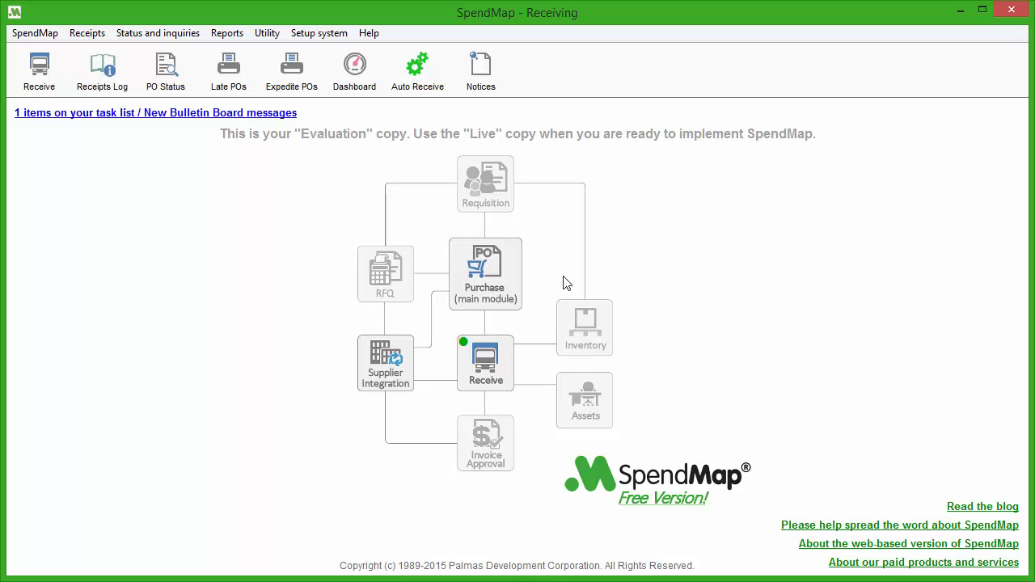
{"action": "mouse_move", "coordinate": [569, 310]}
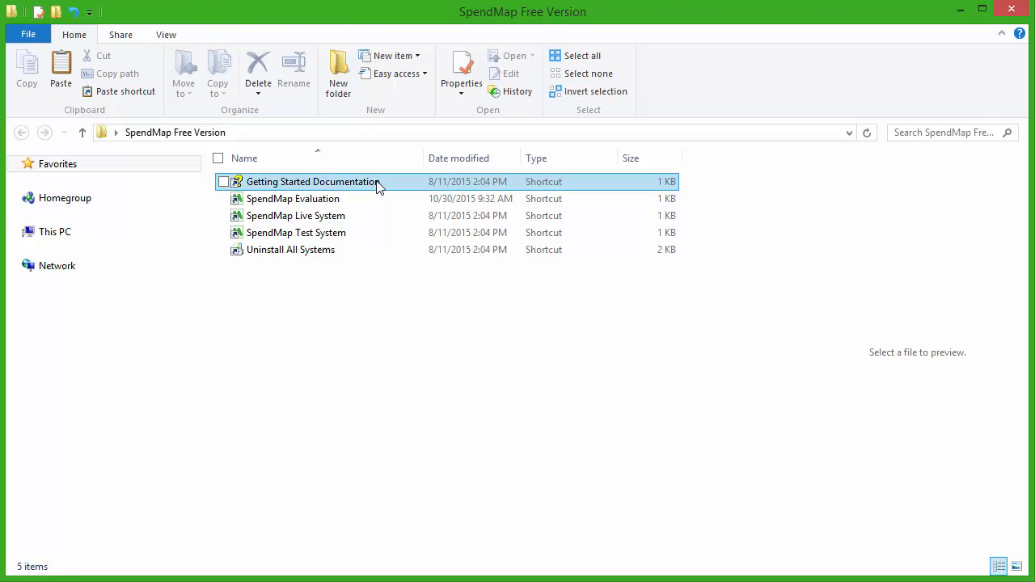
Step: Review the Getting Started user guide, then close it to return to the folder
{"action": "double_click", "coordinate": [312, 181]}
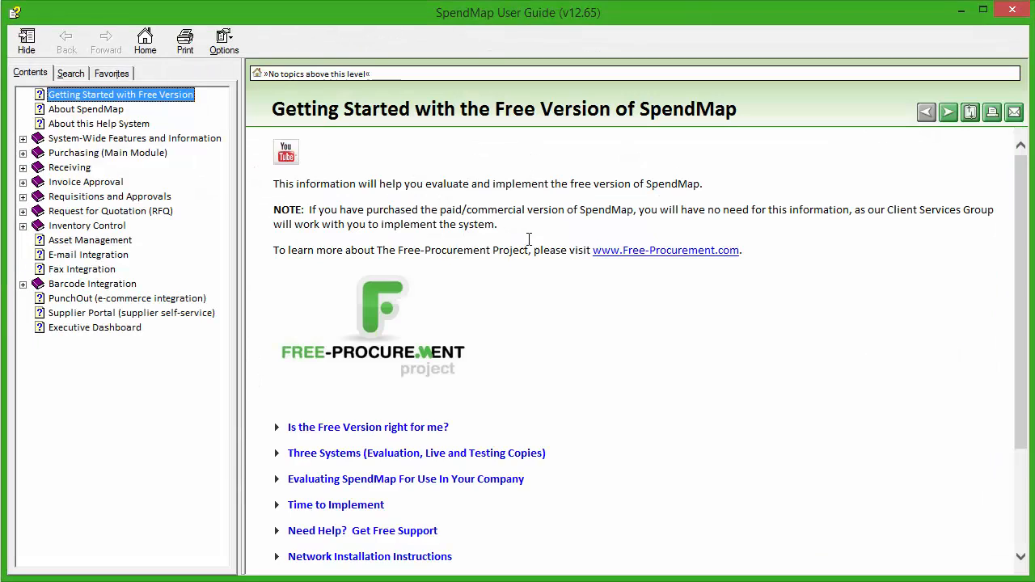
{"action": "scroll", "scroll_direction": "down", "scroll_amount": 3}
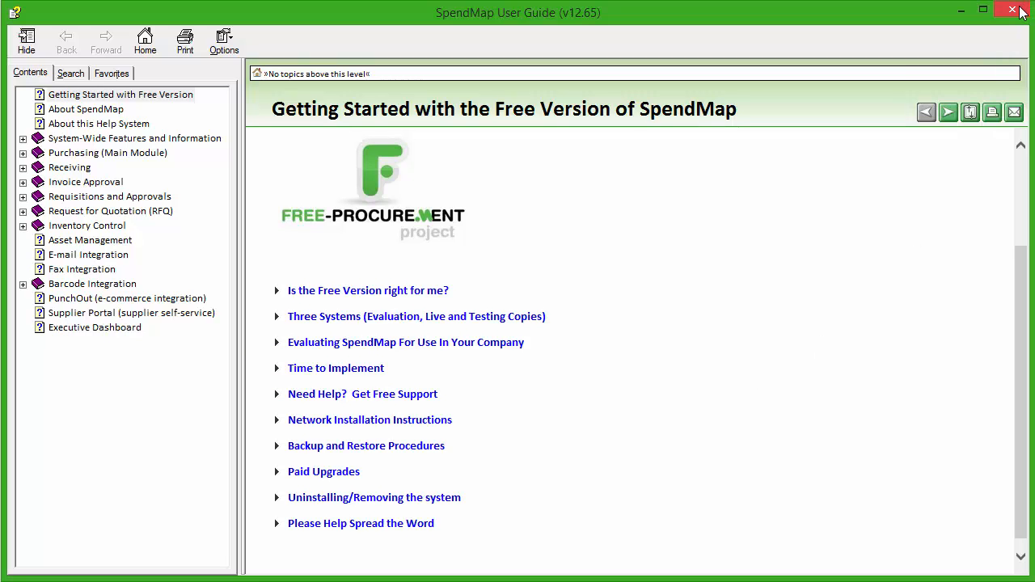
{"action": "left_click", "coordinate": [1012, 10]}
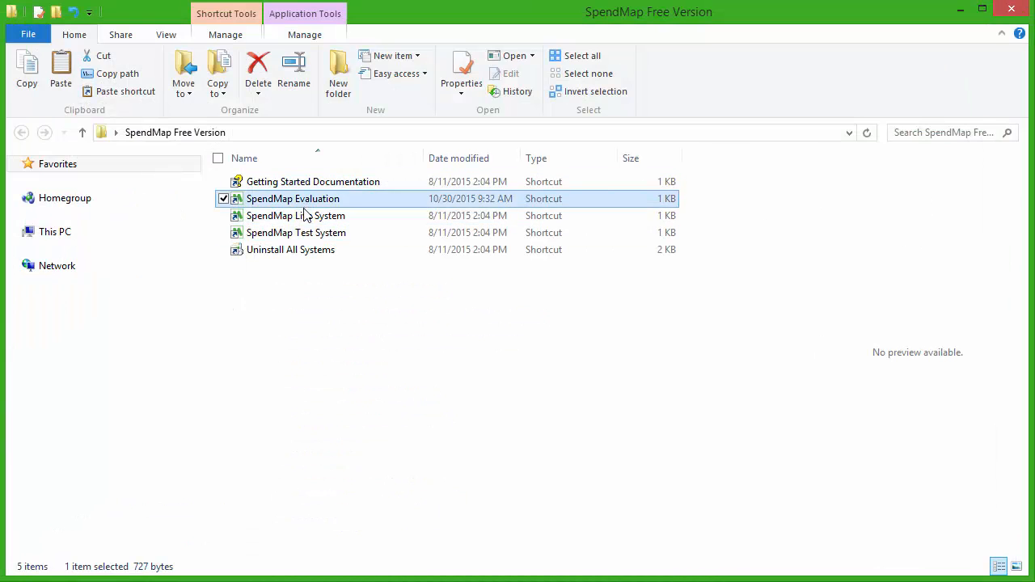
Step: Launch the SpendMap Evaluation shortcut from the SpendMap Free Version folder
{"action": "left_click", "coordinate": [296, 233]}
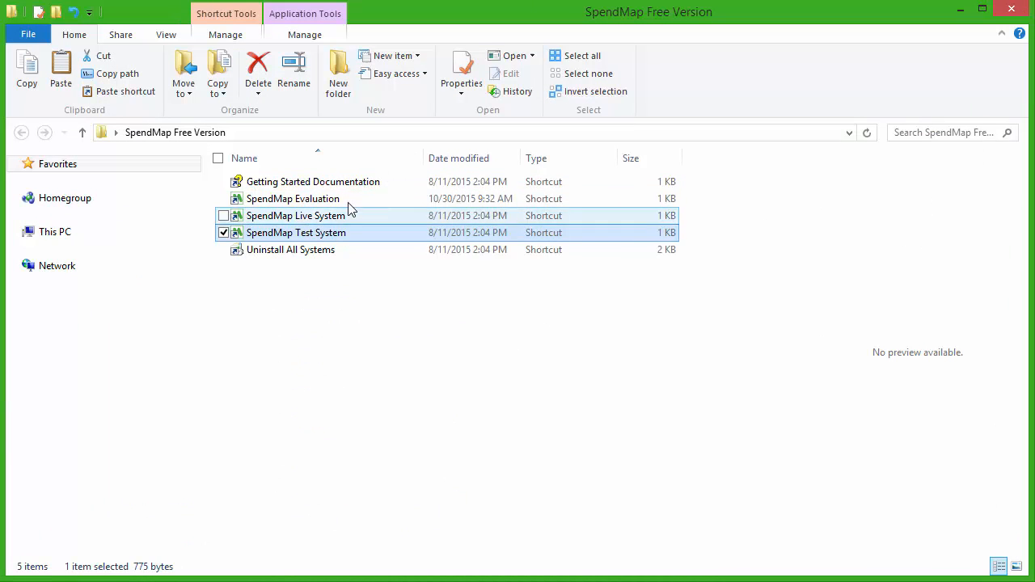
{"action": "left_click", "coordinate": [293, 198]}
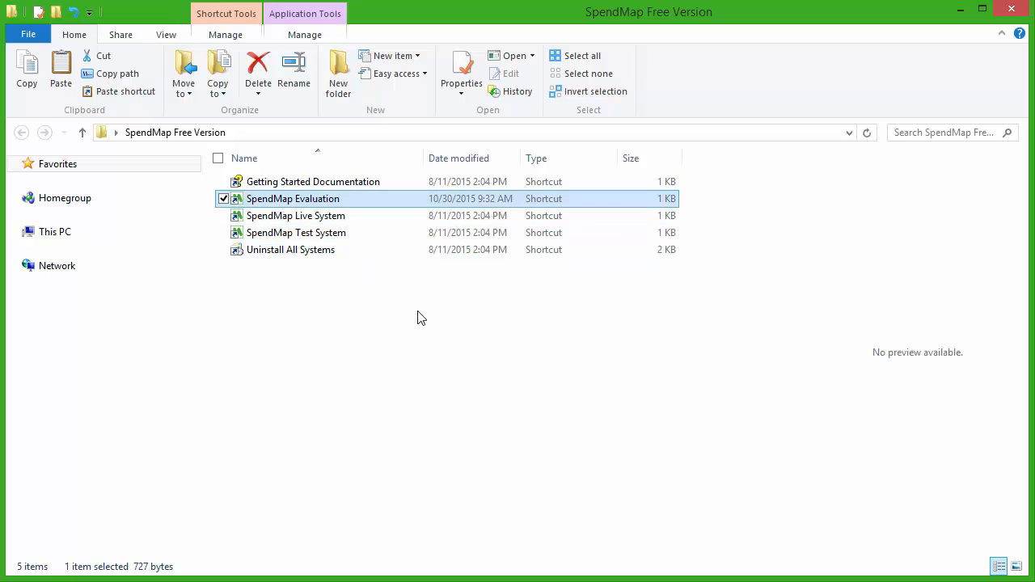
{"action": "mouse_move", "coordinate": [725, 388]}
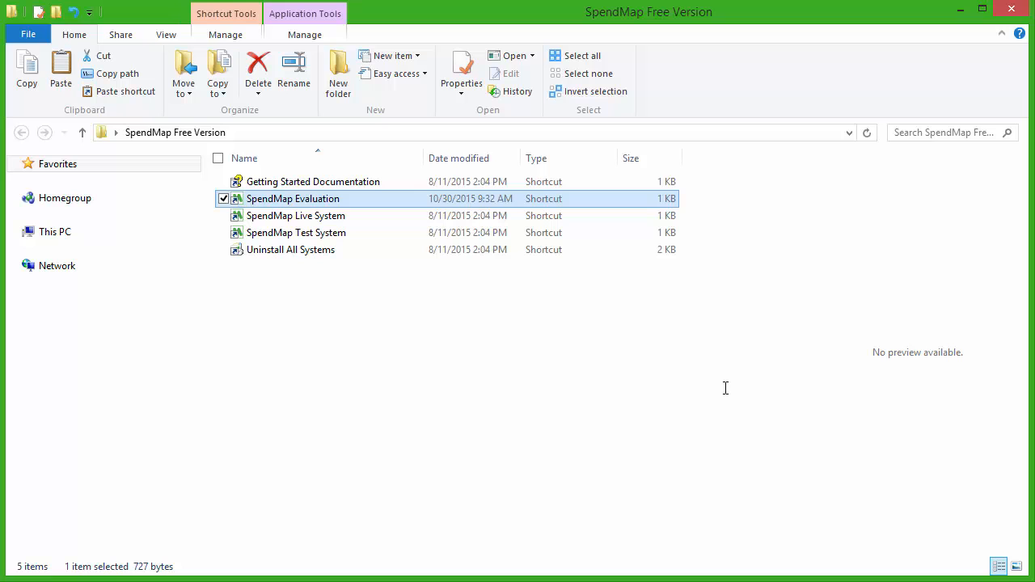
{"action": "double_click", "coordinate": [292, 197]}
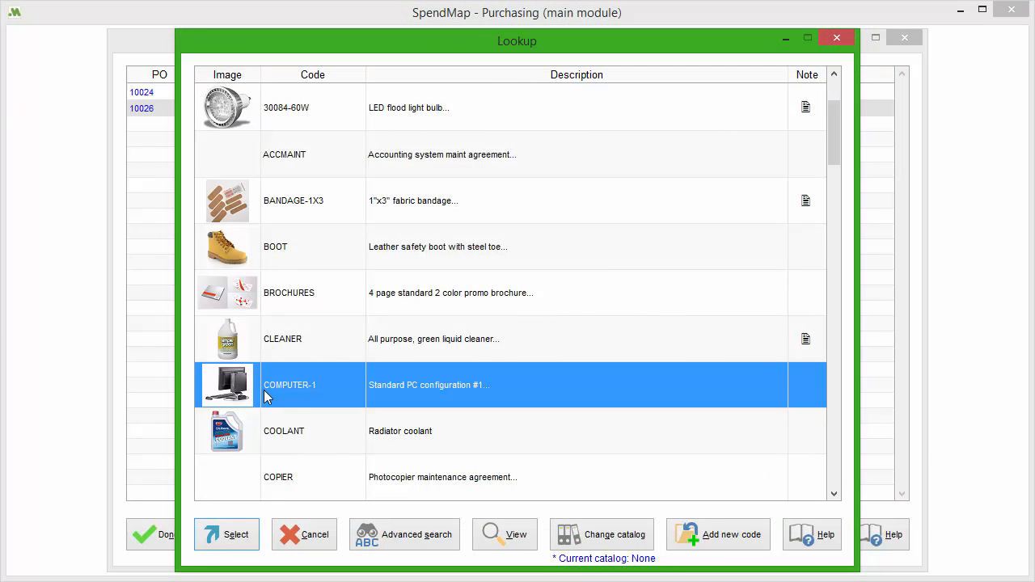
Step: Cancel the item lookup, review purchase orders 10024 and 10026, and close the PO Work Area
{"action": "left_click", "coordinate": [227, 385]}
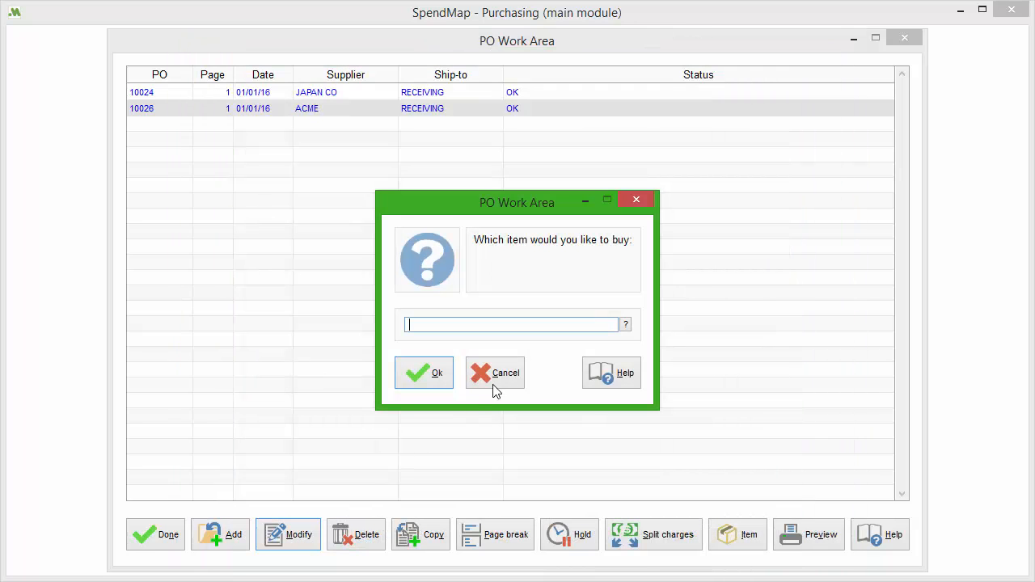
{"action": "left_click", "coordinate": [495, 372]}
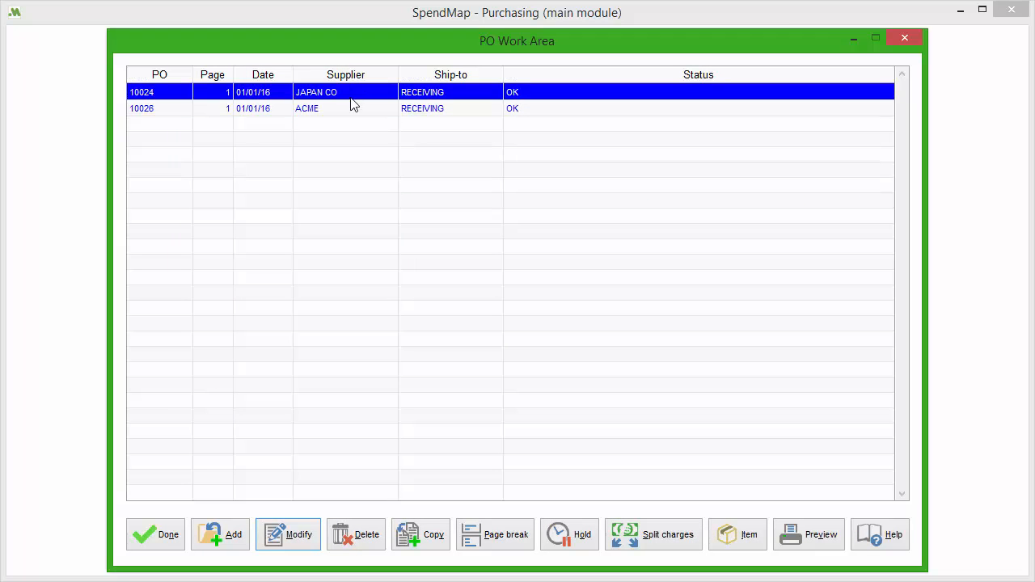
{"action": "left_click", "coordinate": [307, 107]}
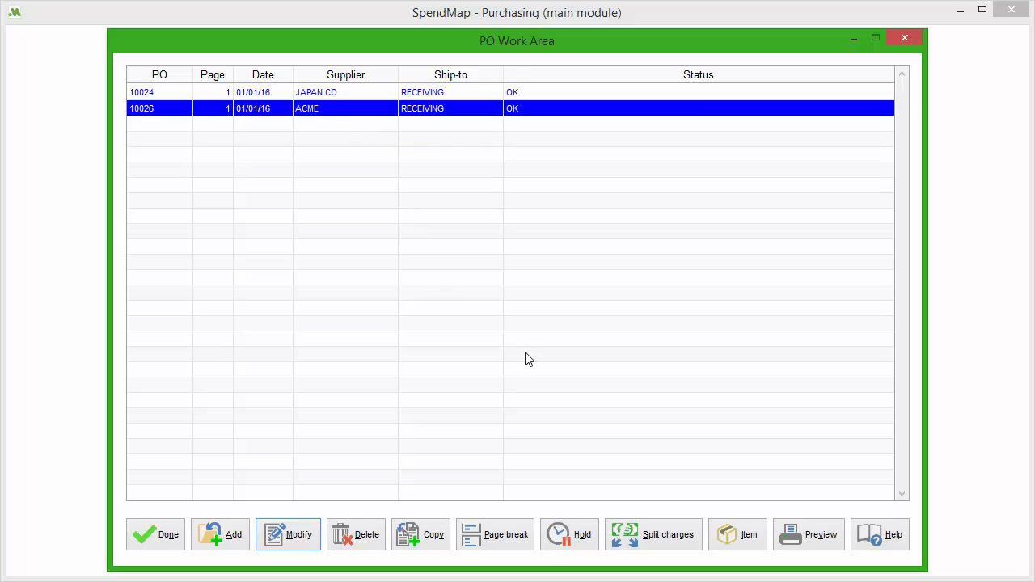
{"action": "left_click", "coordinate": [808, 534]}
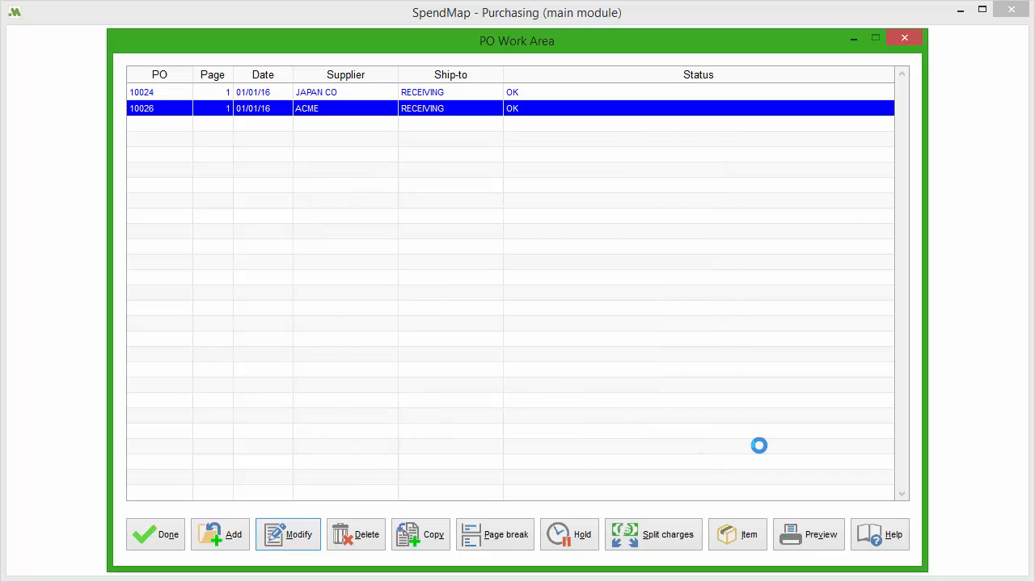
{"action": "left_click", "coordinate": [808, 534]}
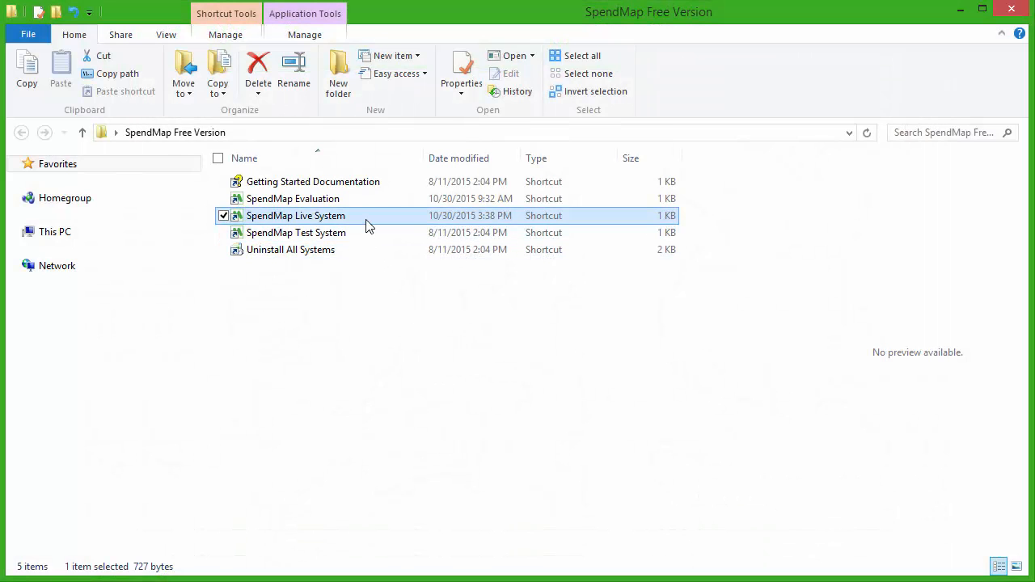
Step: Launch the Live System setup wizard and choose USD as the local currency
{"action": "double_click", "coordinate": [294, 215]}
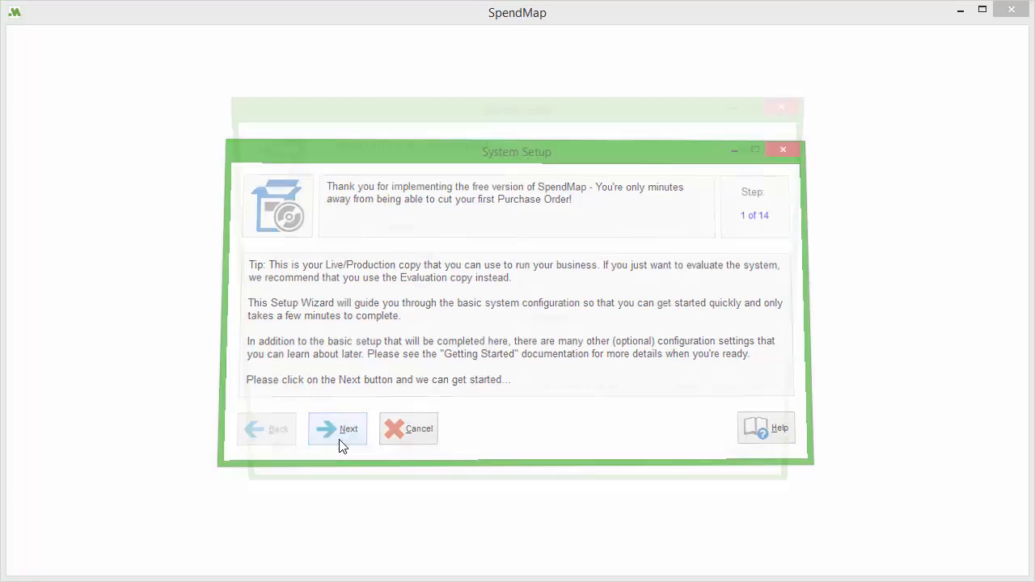
{"action": "left_click", "coordinate": [336, 429]}
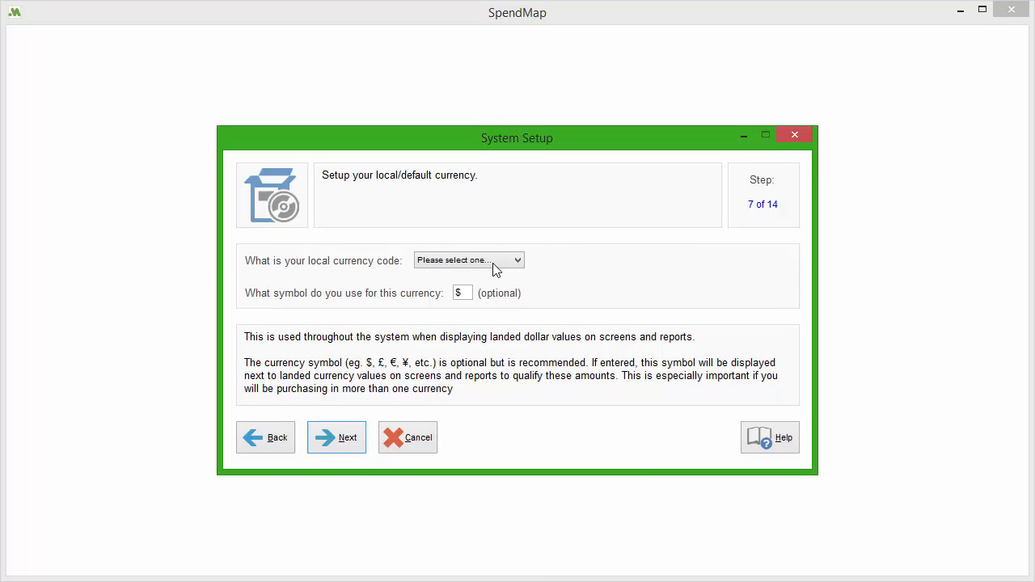
{"action": "left_click", "coordinate": [468, 259]}
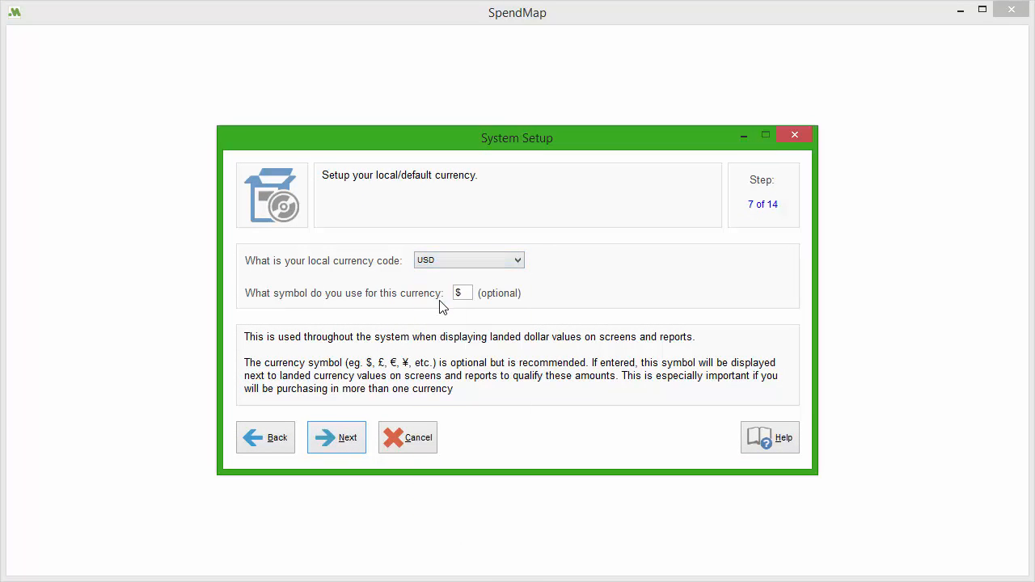
{"action": "left_click", "coordinate": [336, 437]}
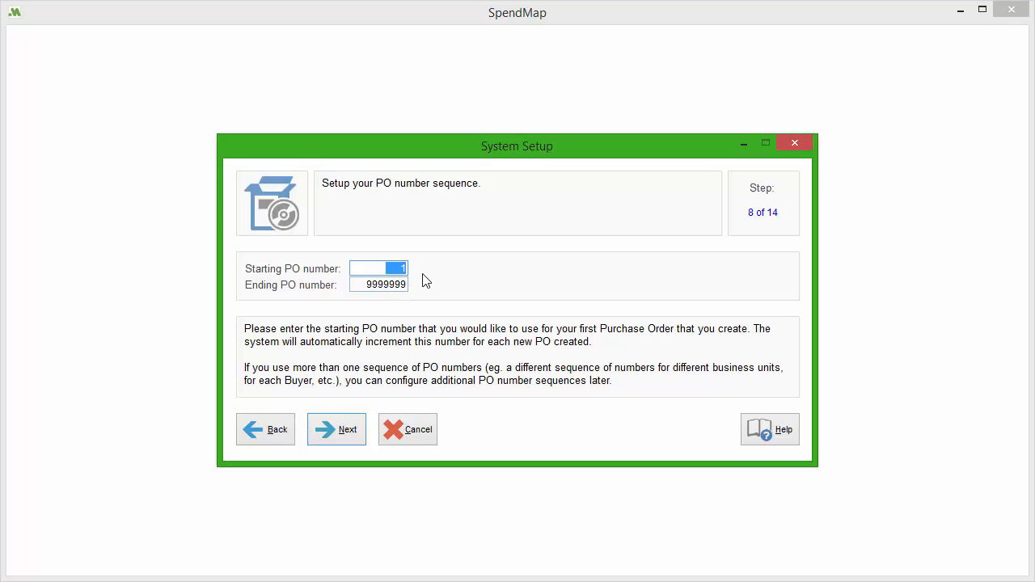
Step: Set the starting PO number to 1000 and choose the fourth purchase order form design
{"action": "type", "text": "1000"}
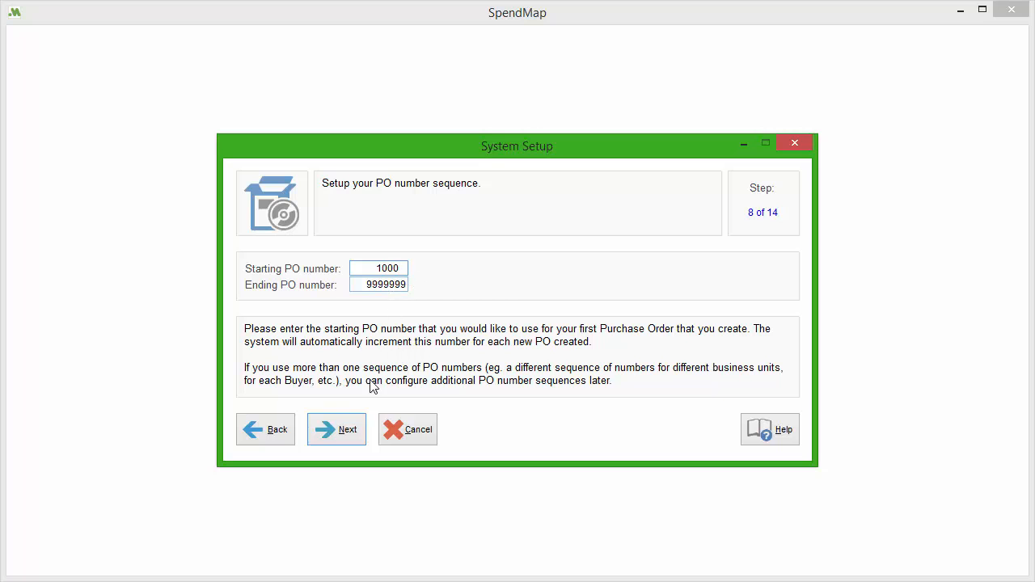
{"action": "left_click", "coordinate": [337, 430]}
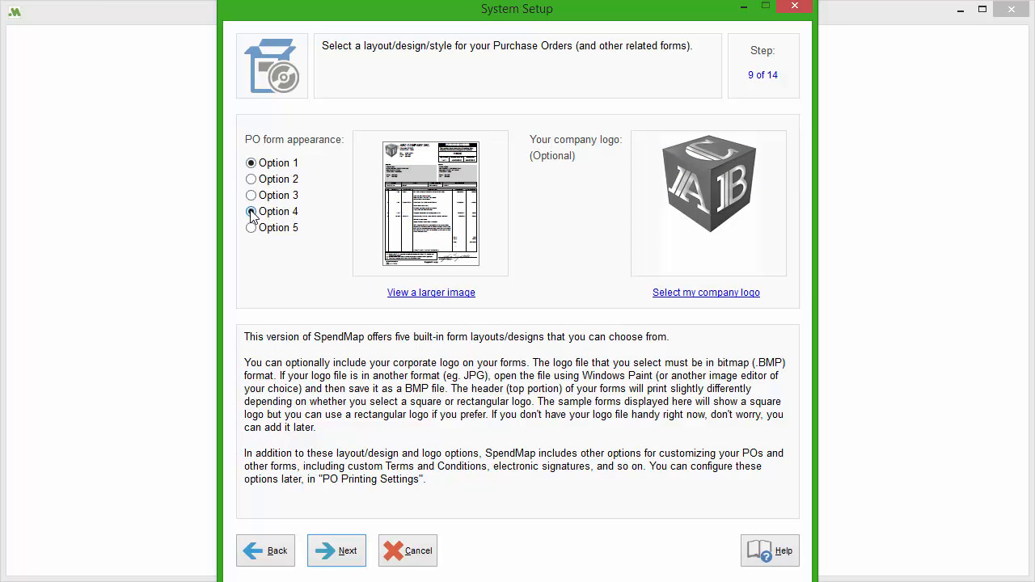
{"action": "left_click", "coordinate": [252, 194]}
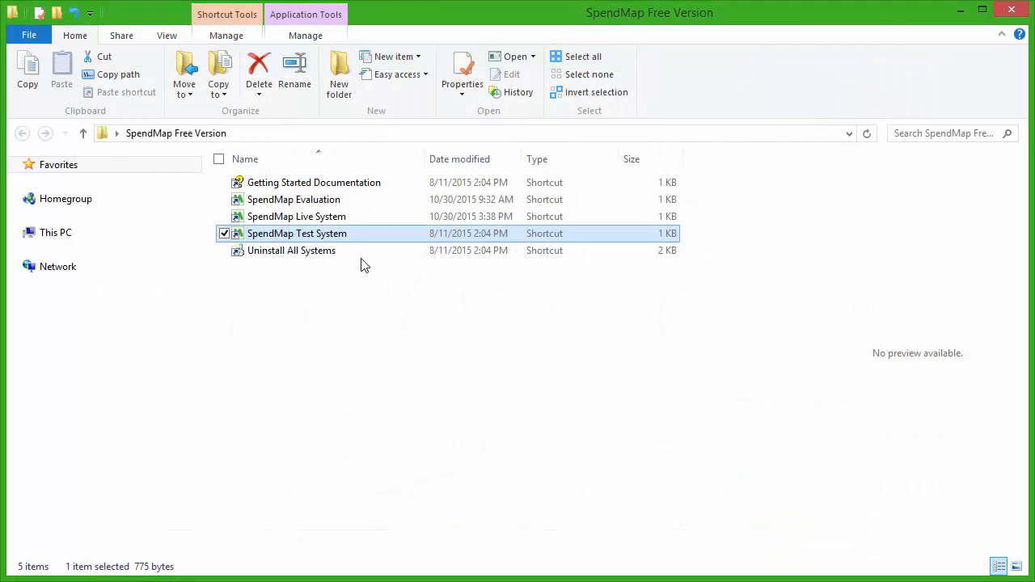
{"action": "mouse_move", "coordinate": [353, 241]}
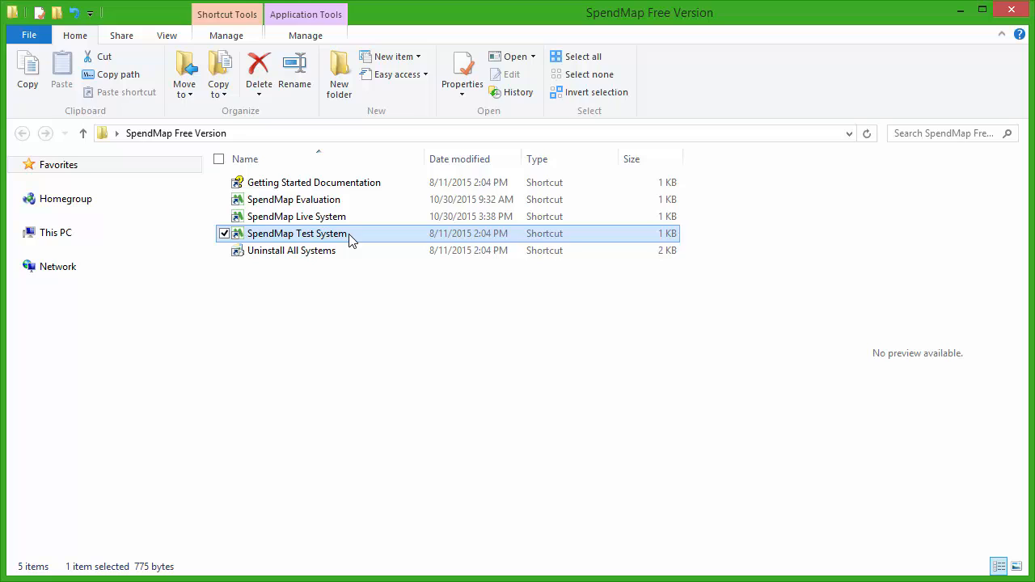
Step: Launch the SpendMap Test System shortcut, landing in its Purchasing module
{"action": "double_click", "coordinate": [296, 233]}
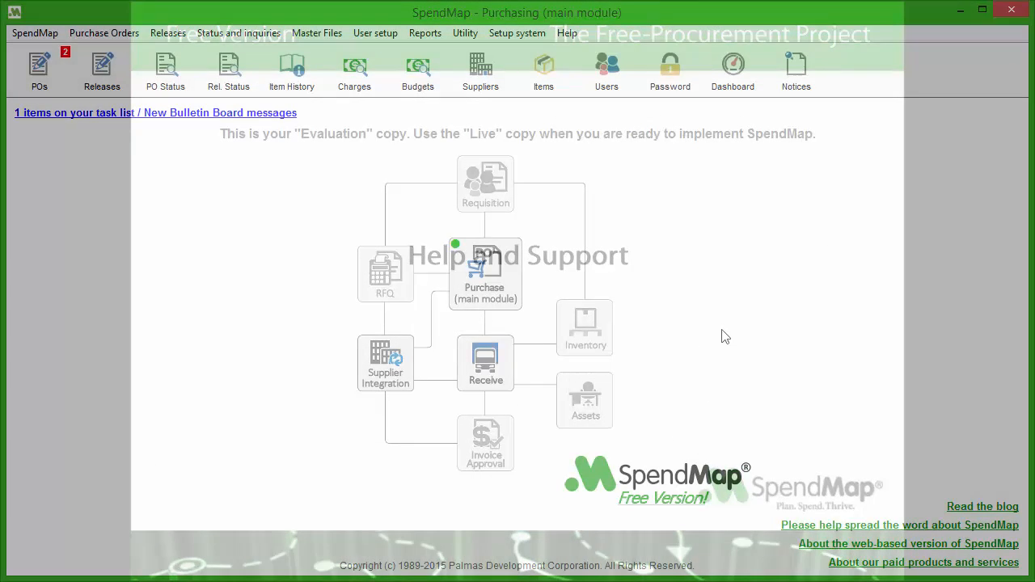
Step: Show the Help menu listing documentation and online support options
{"action": "left_click", "coordinate": [566, 33]}
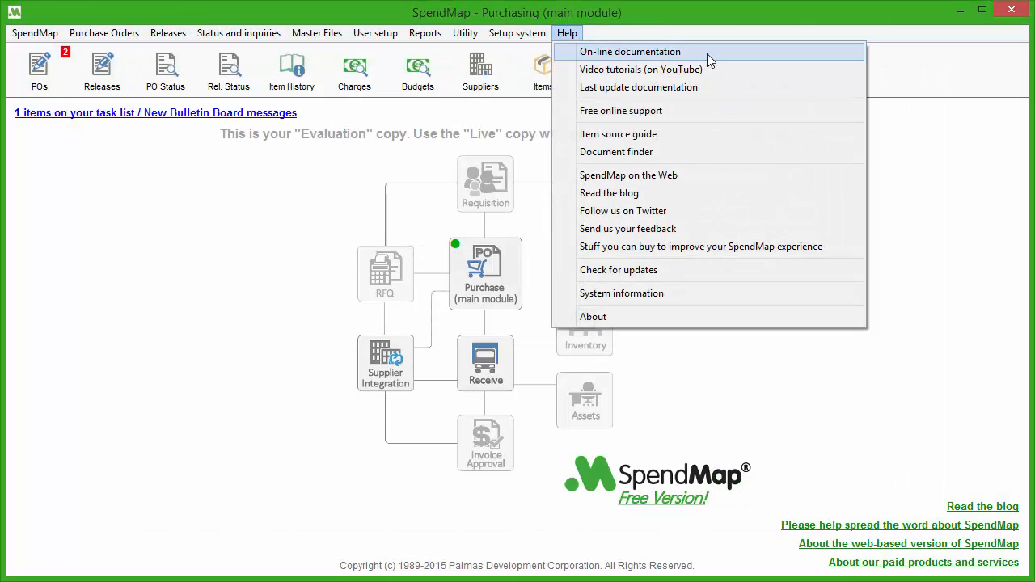
{"action": "mouse_move", "coordinate": [715, 72]}
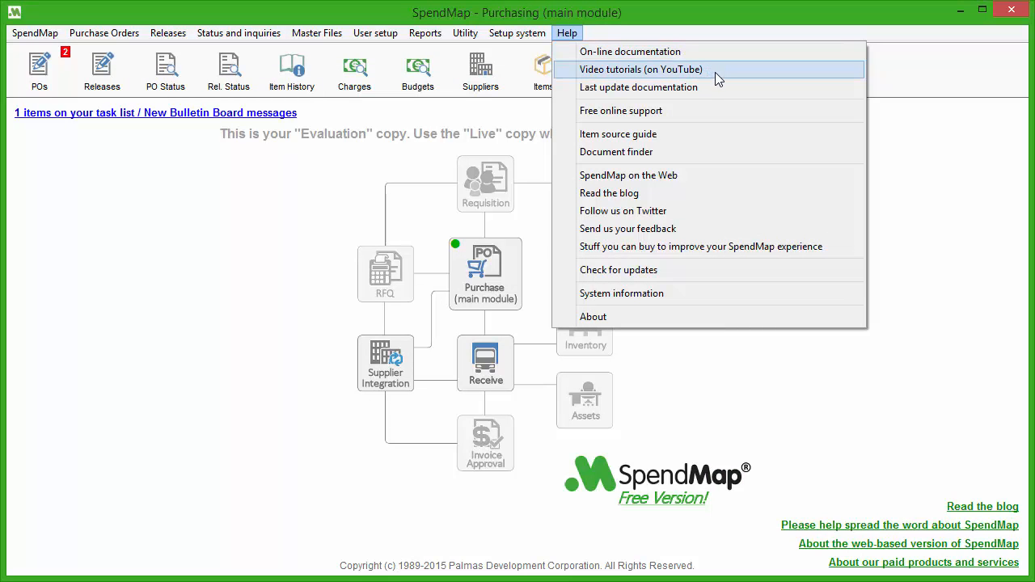
{"action": "mouse_move", "coordinate": [687, 110]}
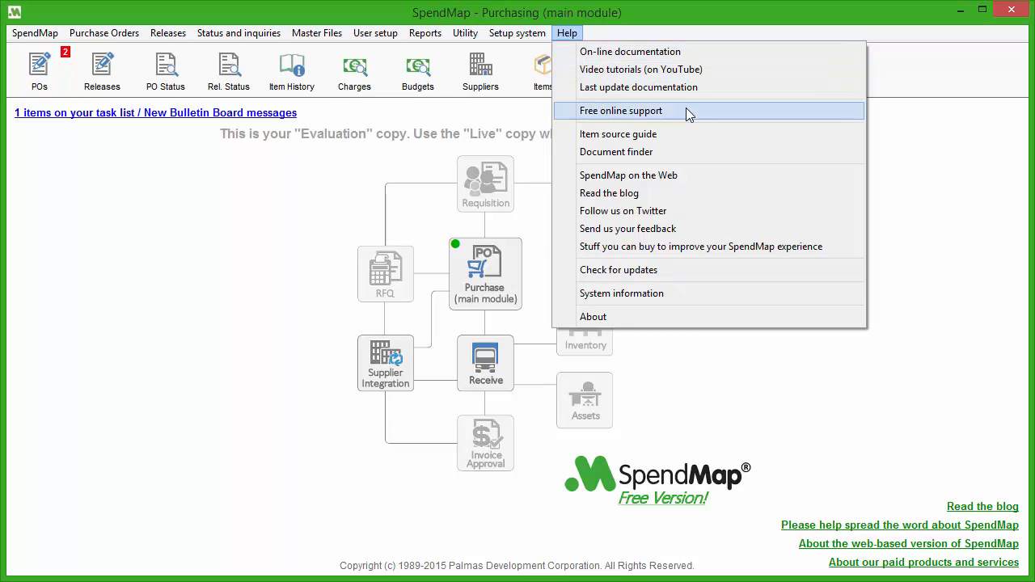
{"action": "mouse_move", "coordinate": [695, 121]}
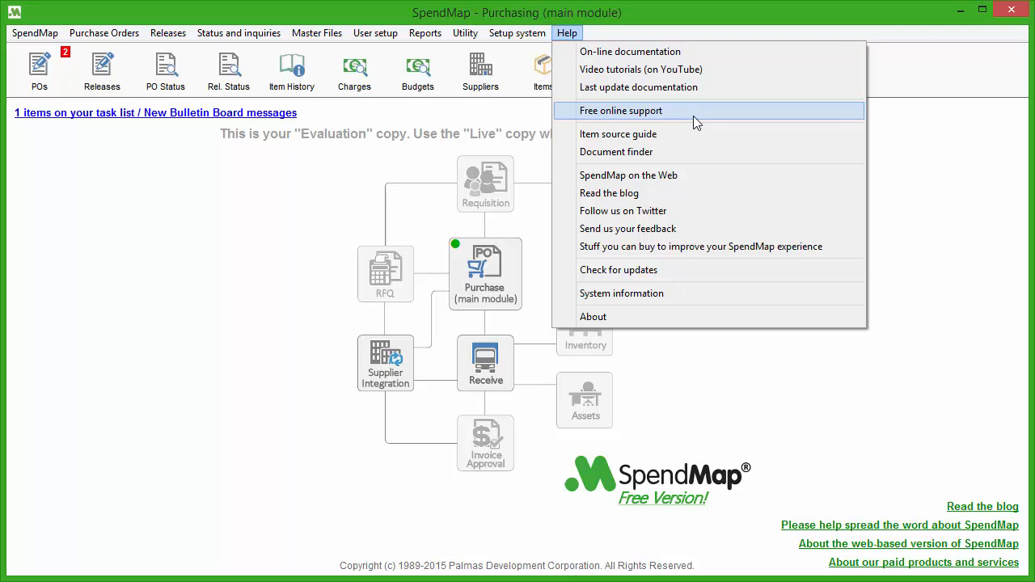